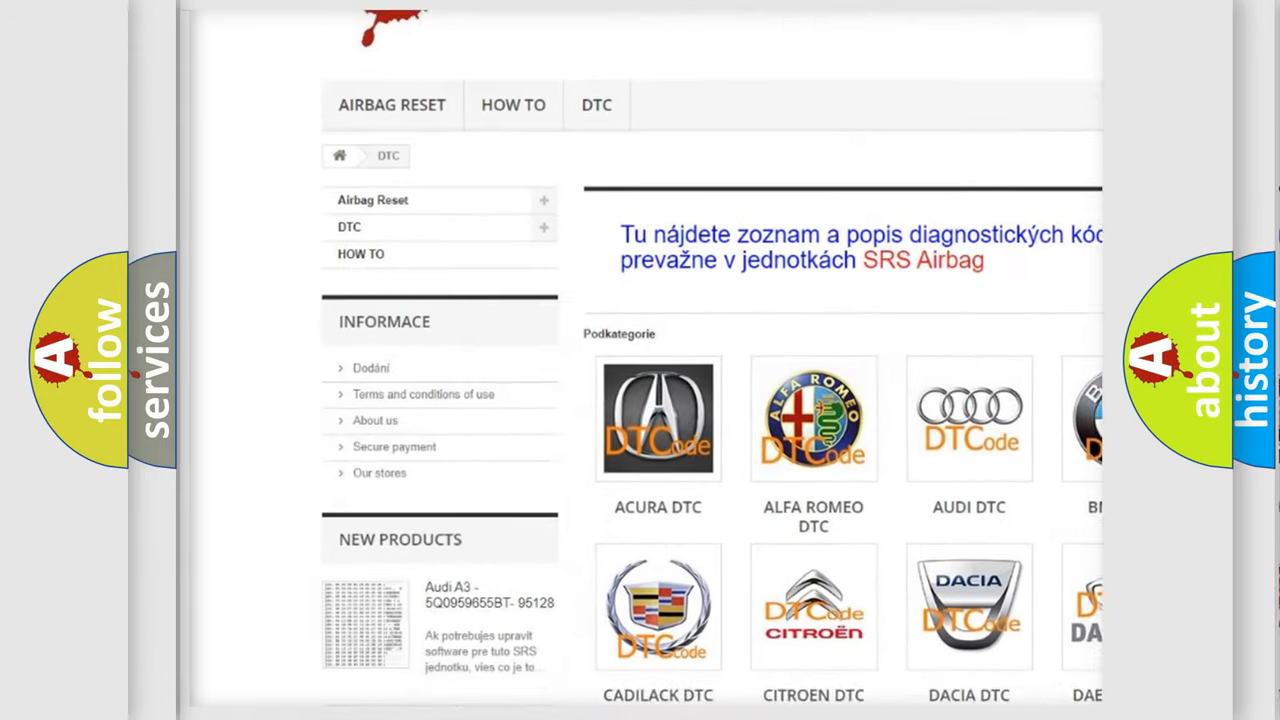
# Open the AUDI DTC thumbnail from the Podkategorie grid to list Audi code subcategories.
pyautogui.scroll(-3)
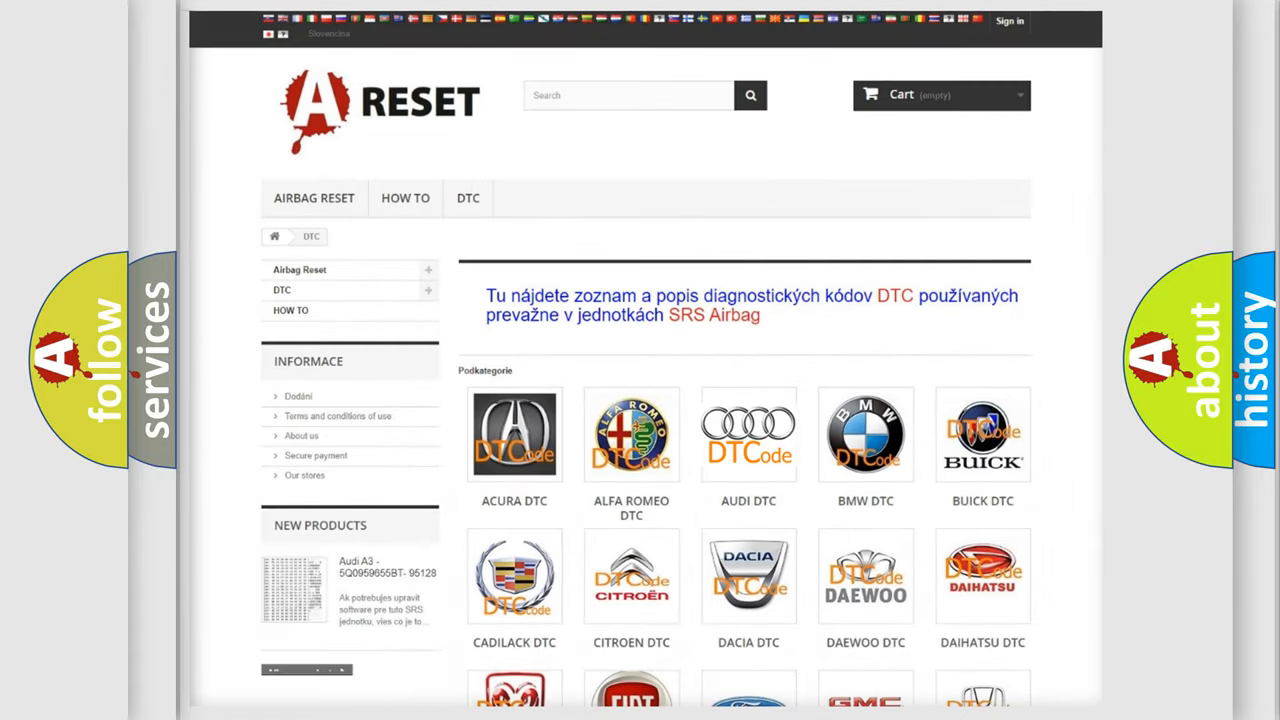
pyautogui.click(748, 434)
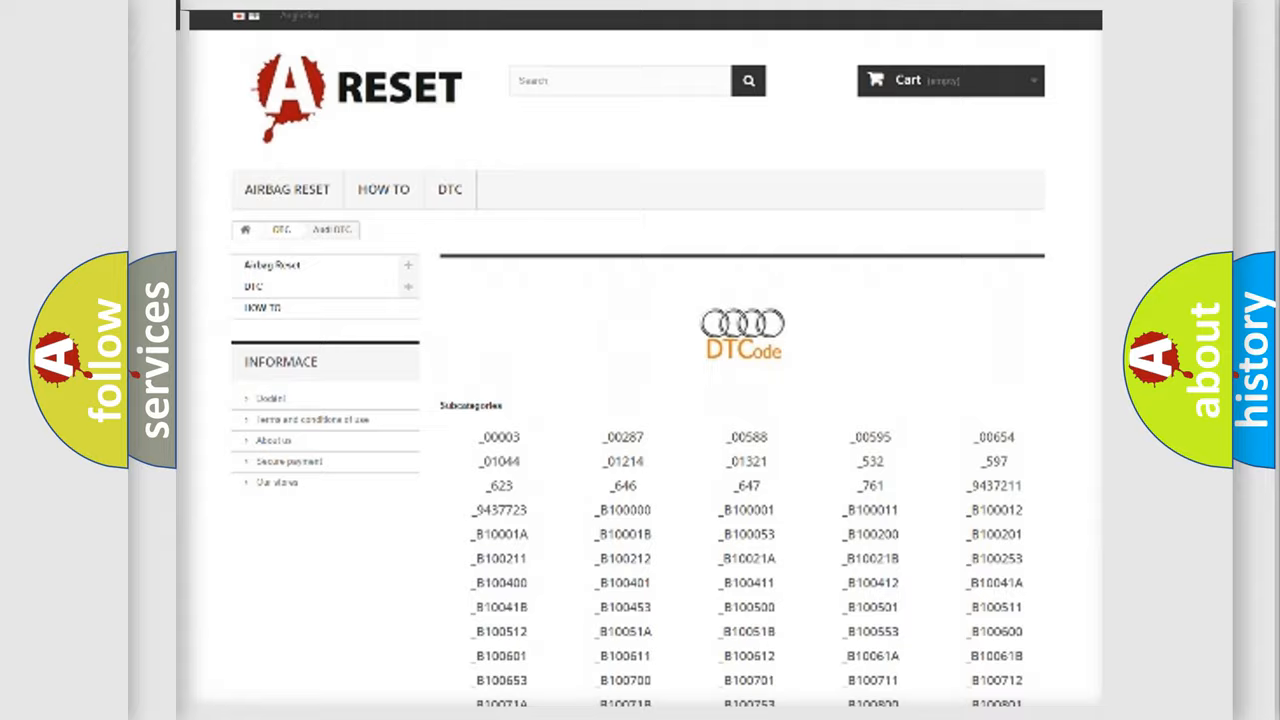
pyautogui.scroll(3)
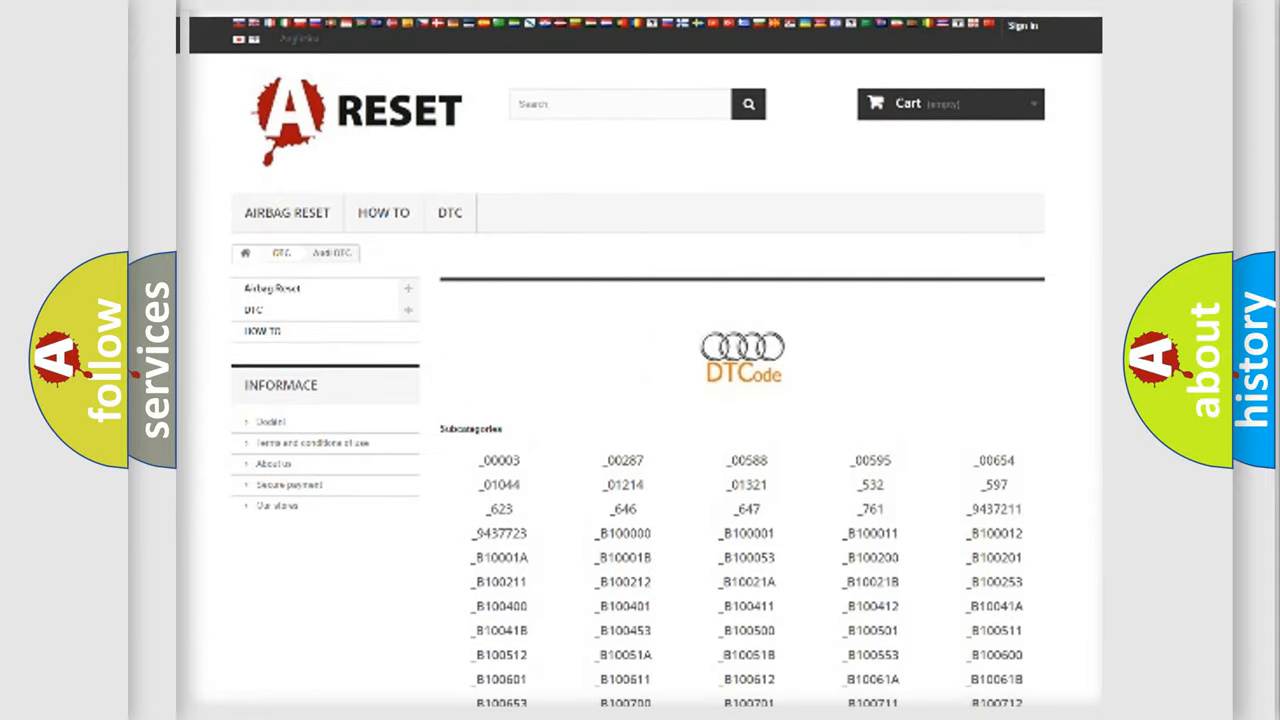